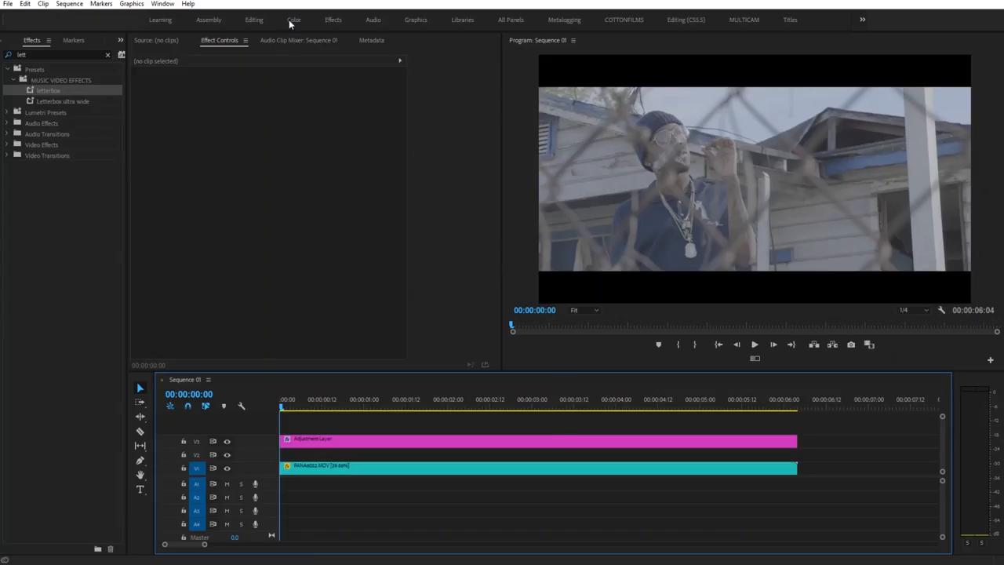
Switch to the Color workspace and select the adjustment layer above the clip for grading.
click(293, 19)
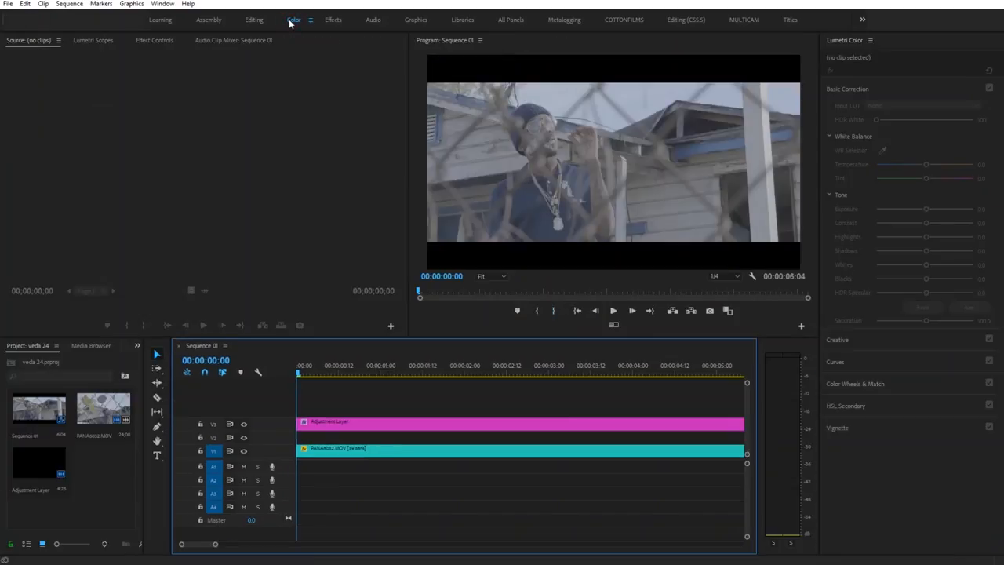
click(436, 427)
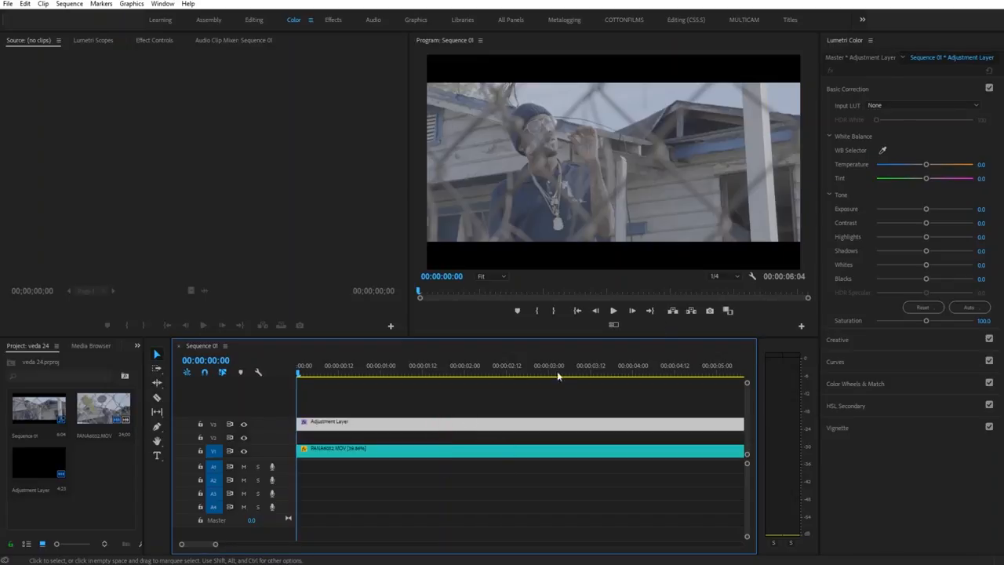
In the Creative section, apply the SL NOIR 1965 look to the adjustment layer.
click(837, 110)
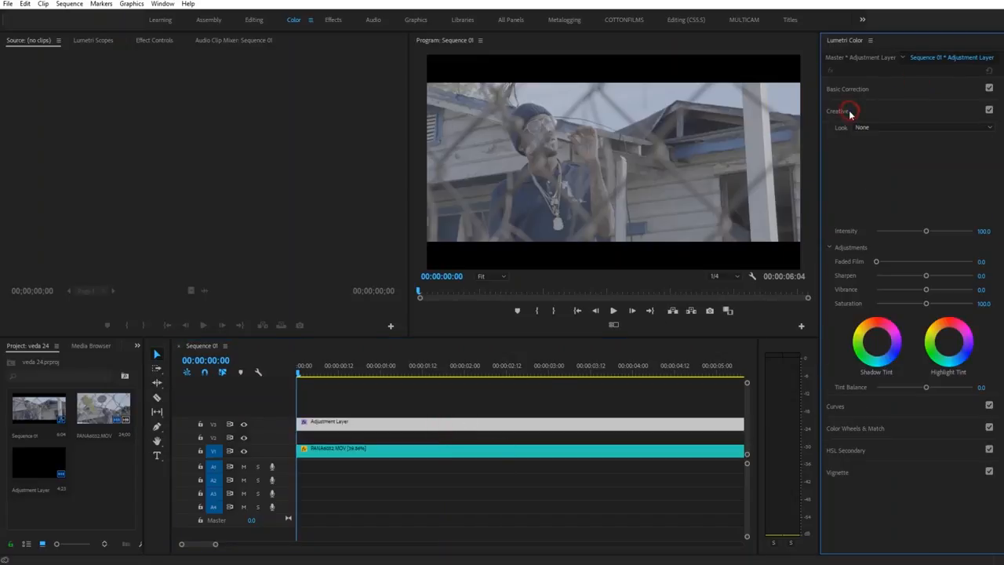
click(925, 127)
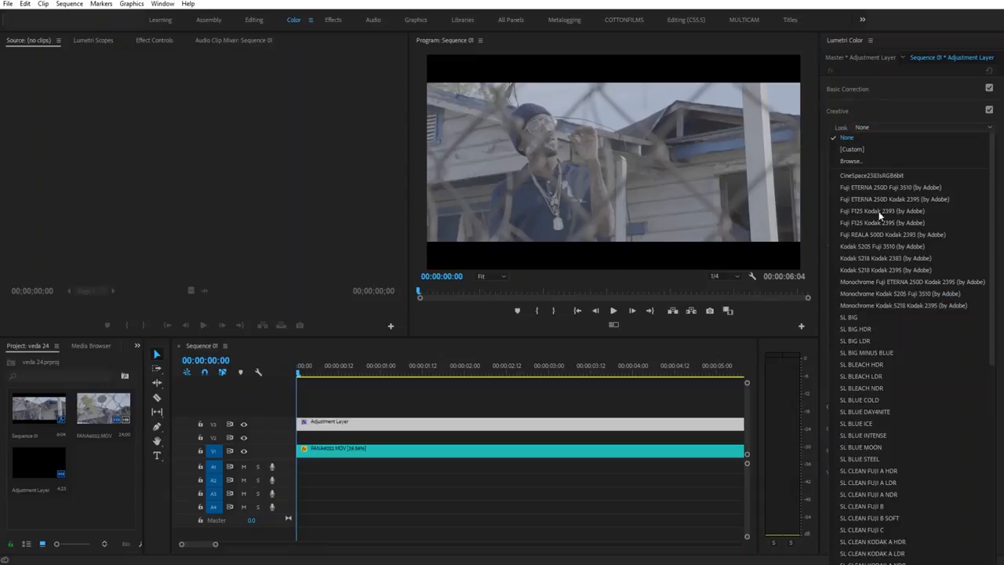
scroll(down, 3)
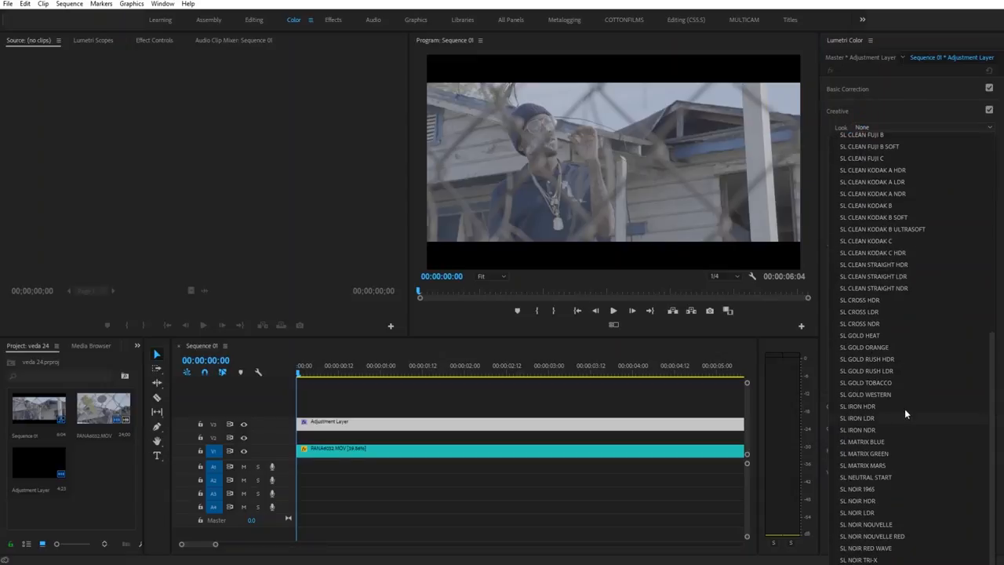
mouse_move(881, 498)
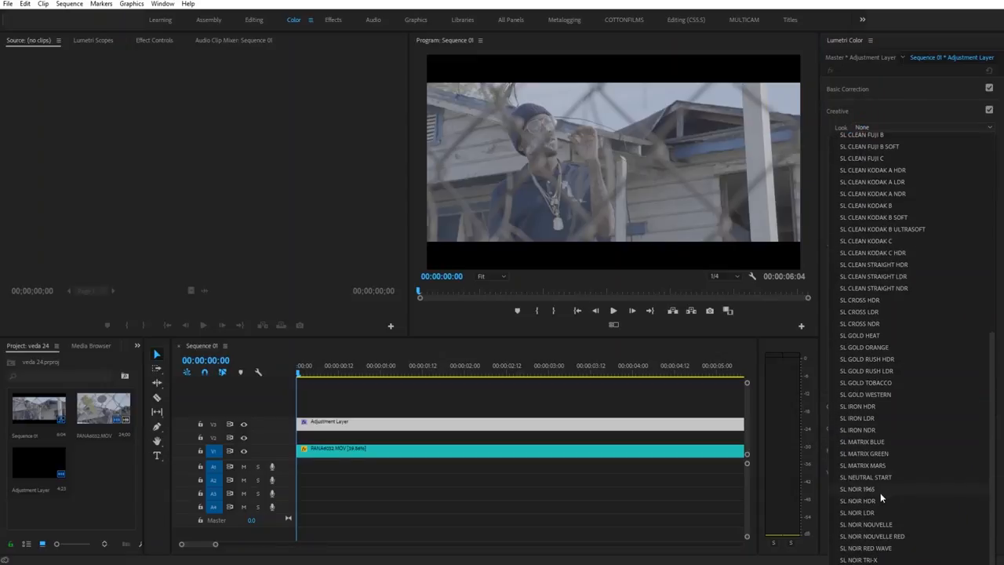
mouse_move(846, 505)
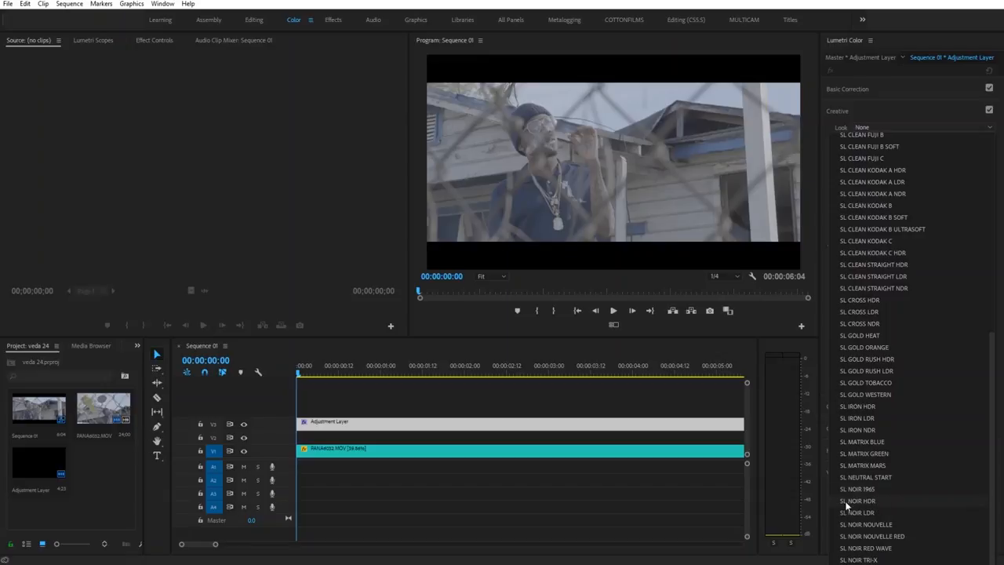
click(856, 489)
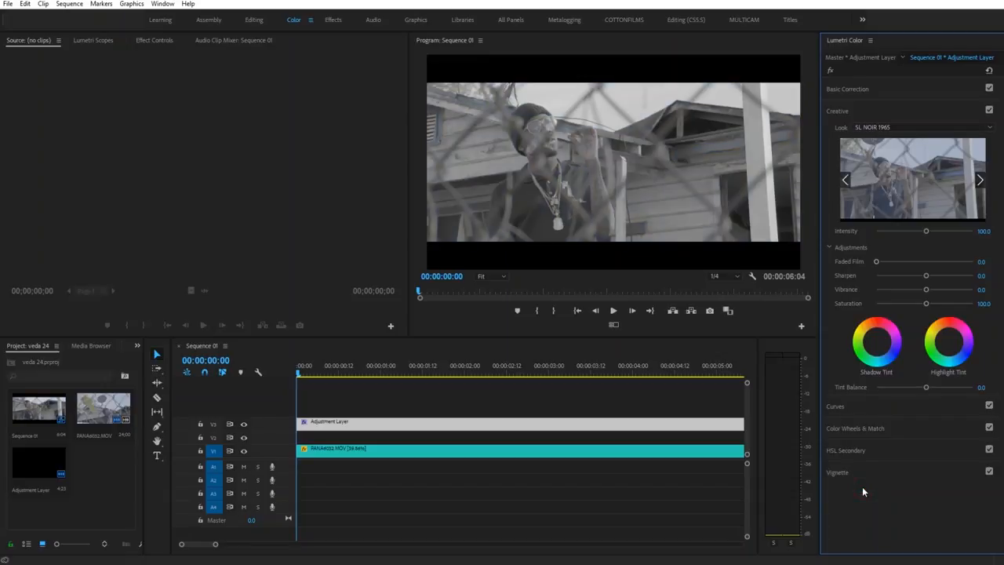
Compare SL NOIR LDR, NOUVELLE and NOUVELLE RED, then settle on SL NOIR 1965.
click(989, 127)
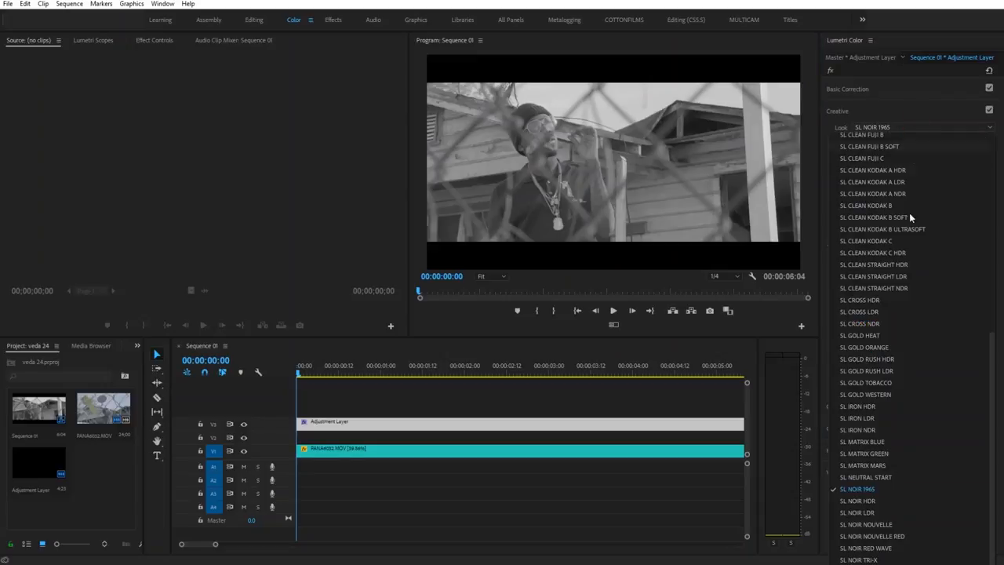
click(856, 500)
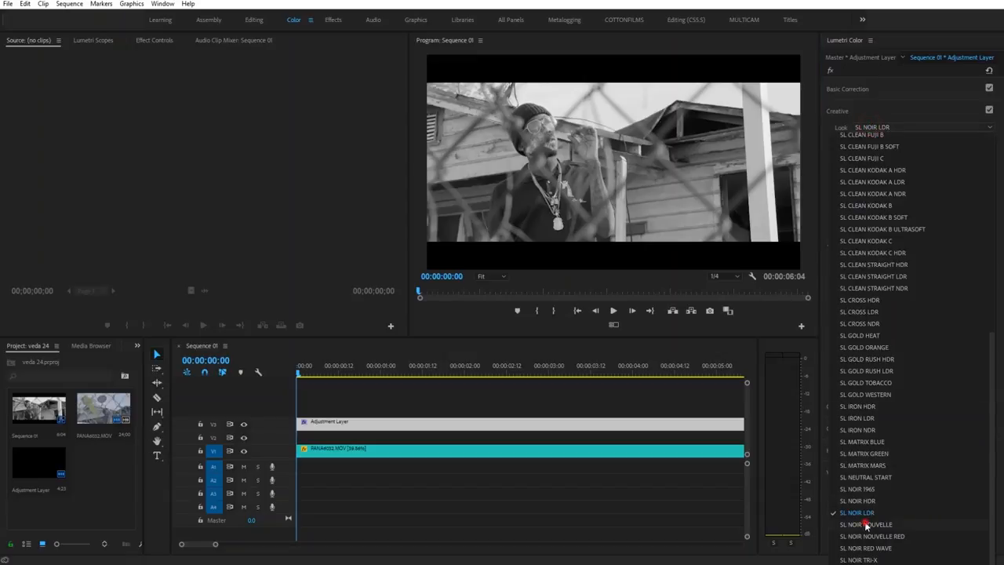
click(865, 523)
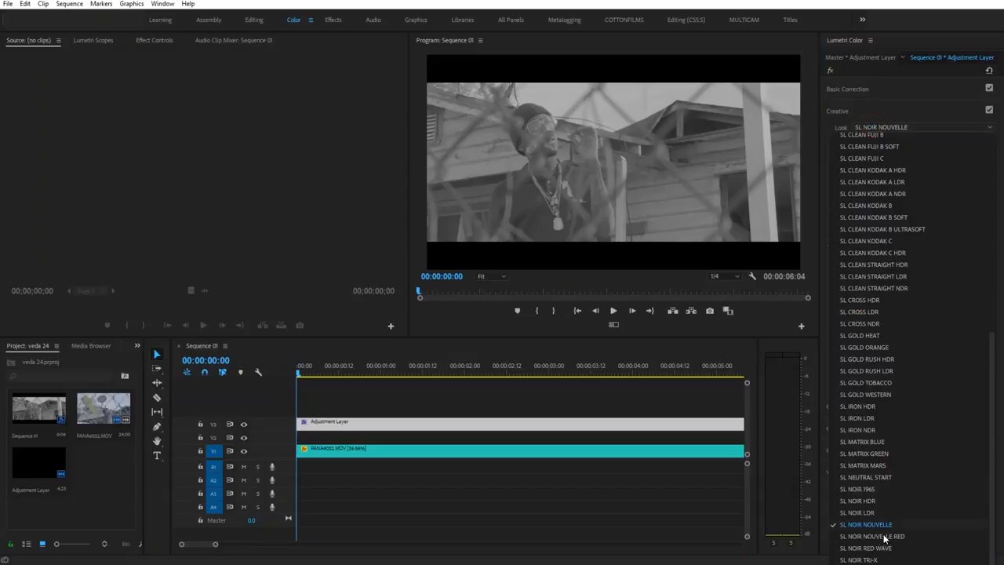
click(871, 537)
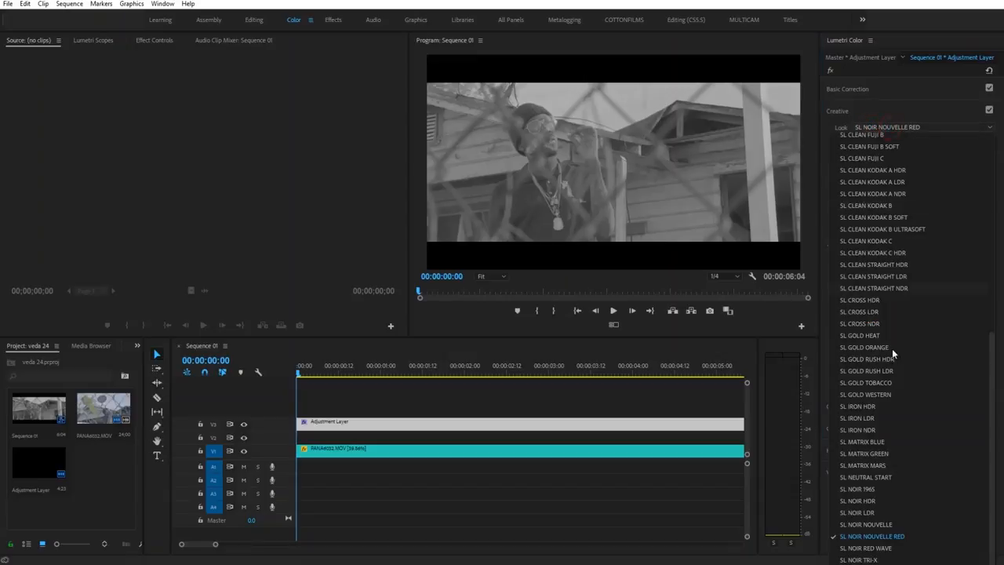
click(857, 490)
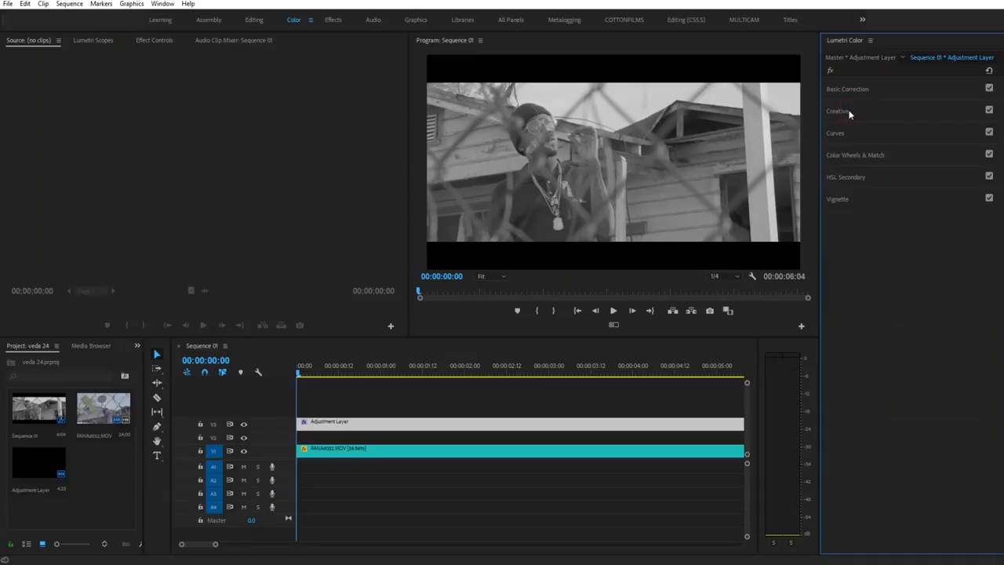
In Basic Correction, pull the Shadows slider left to darken the image's shadows.
click(847, 87)
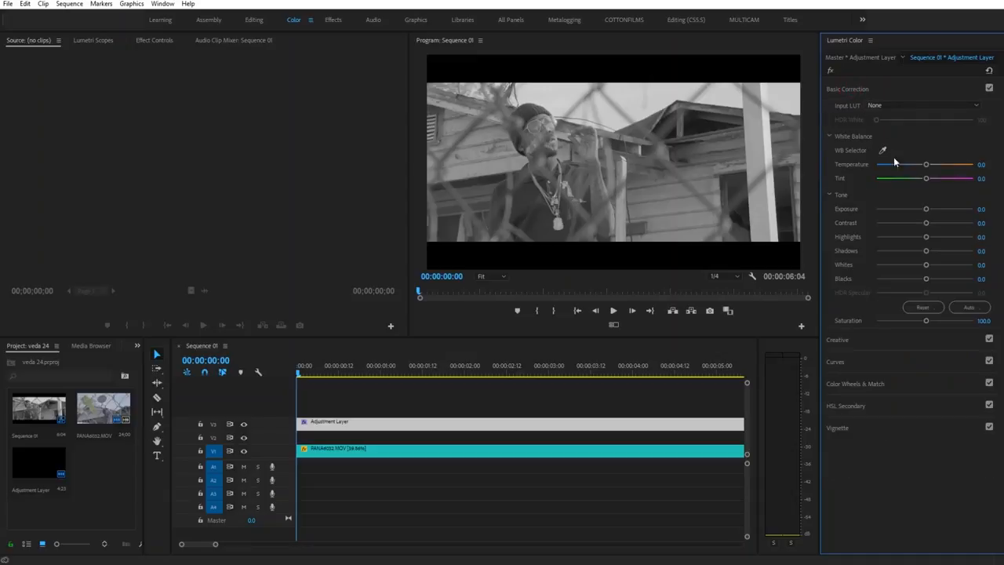
drag(925, 251, 917, 251)
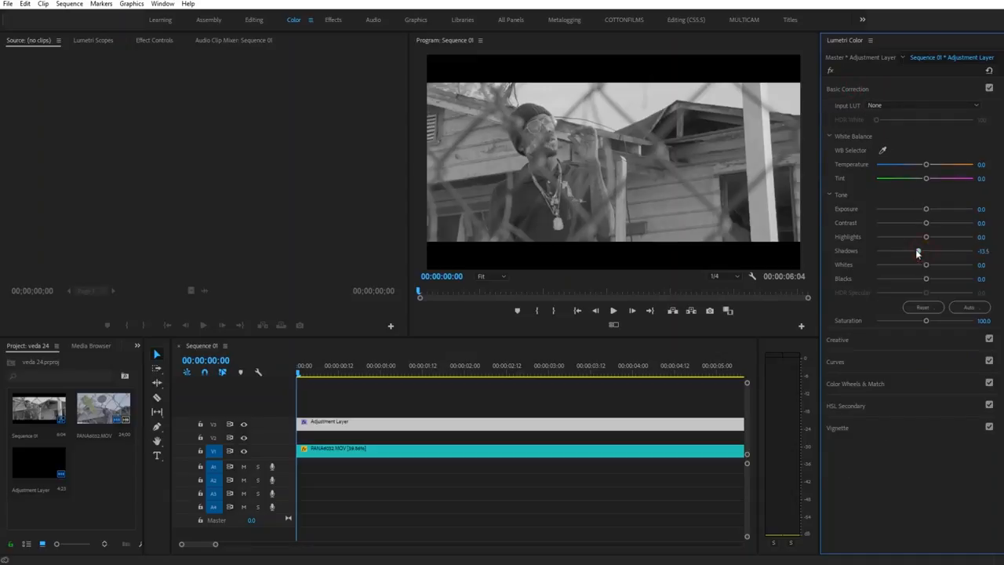
drag(918, 251, 890, 251)
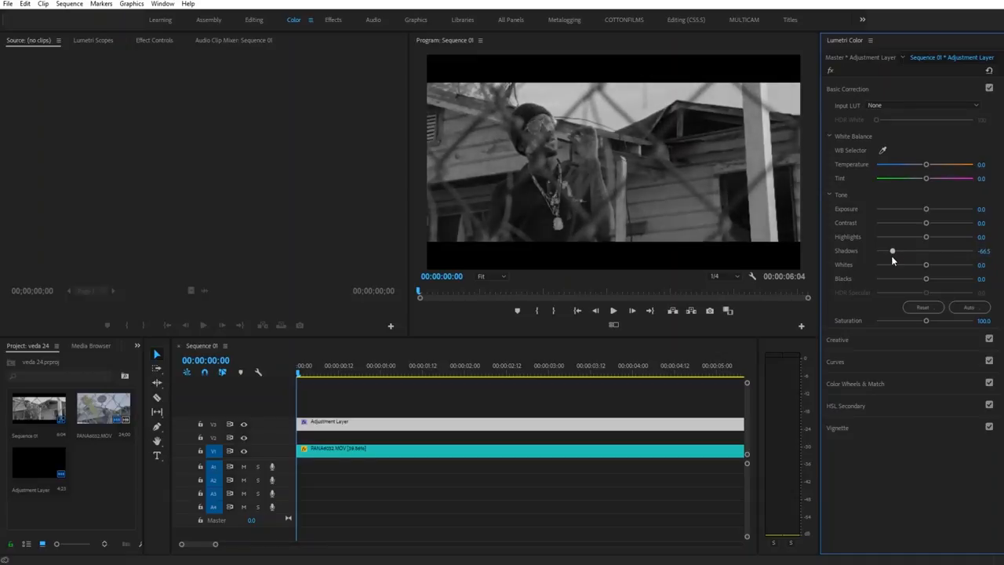
drag(891, 251, 894, 251)
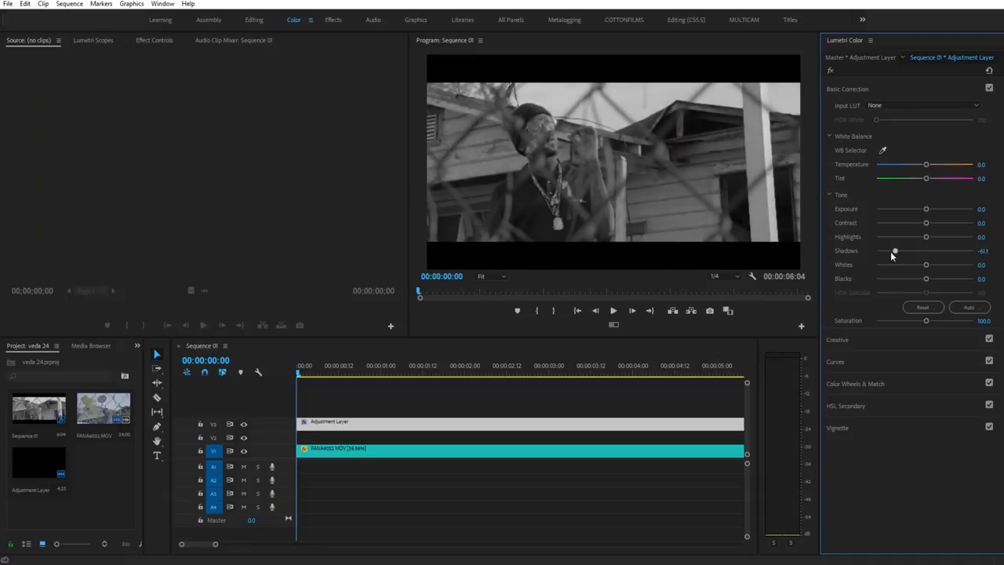
drag(894, 250, 881, 251)
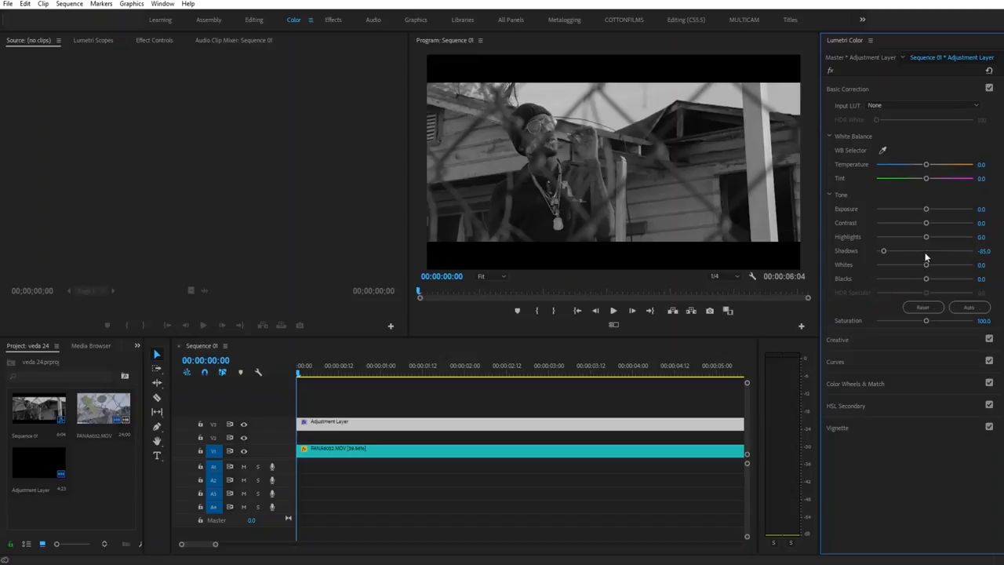
Push Highlights and Contrast right for brighter highlights and stronger contrast.
drag(925, 236, 963, 235)
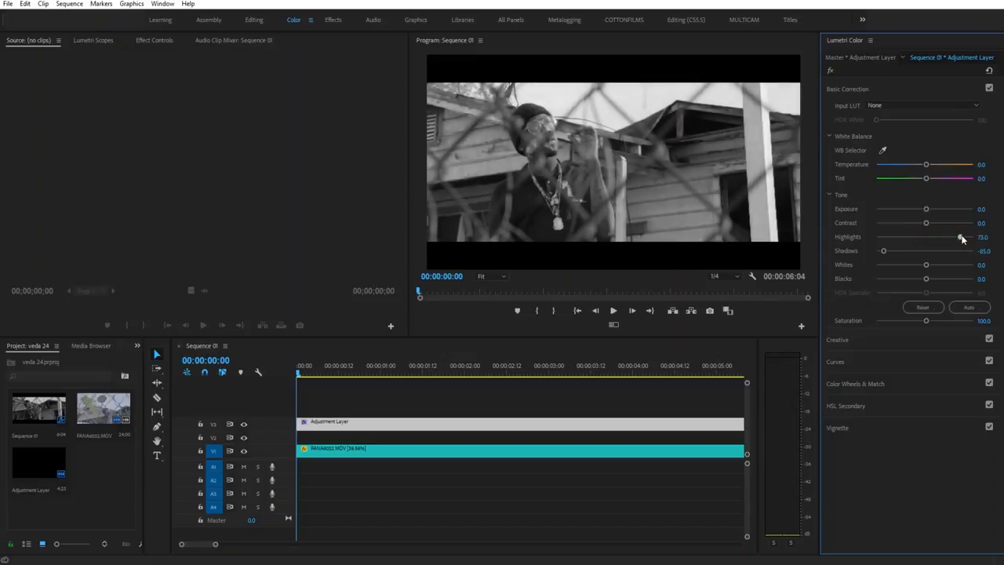
drag(963, 237, 950, 237)
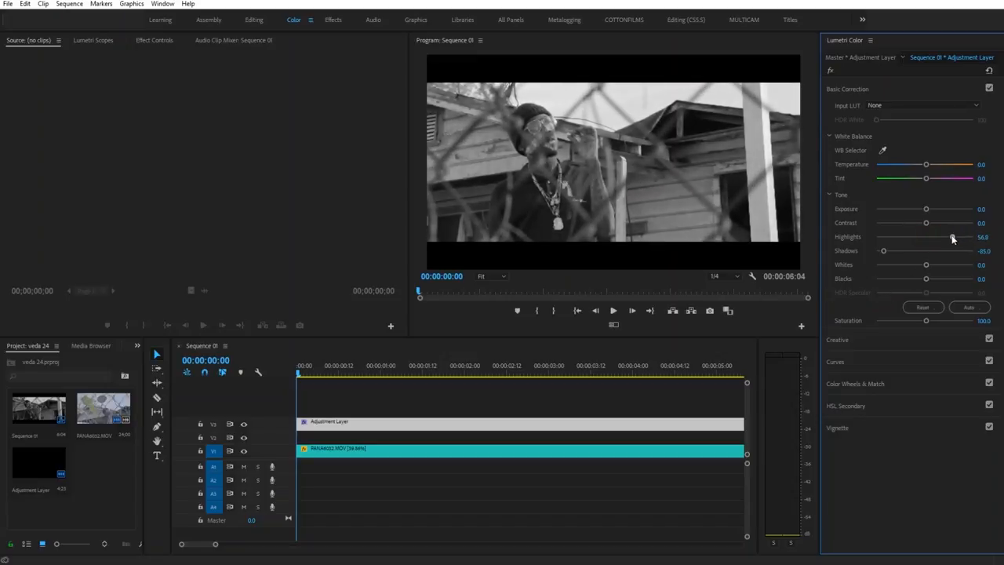
drag(949, 236, 958, 236)
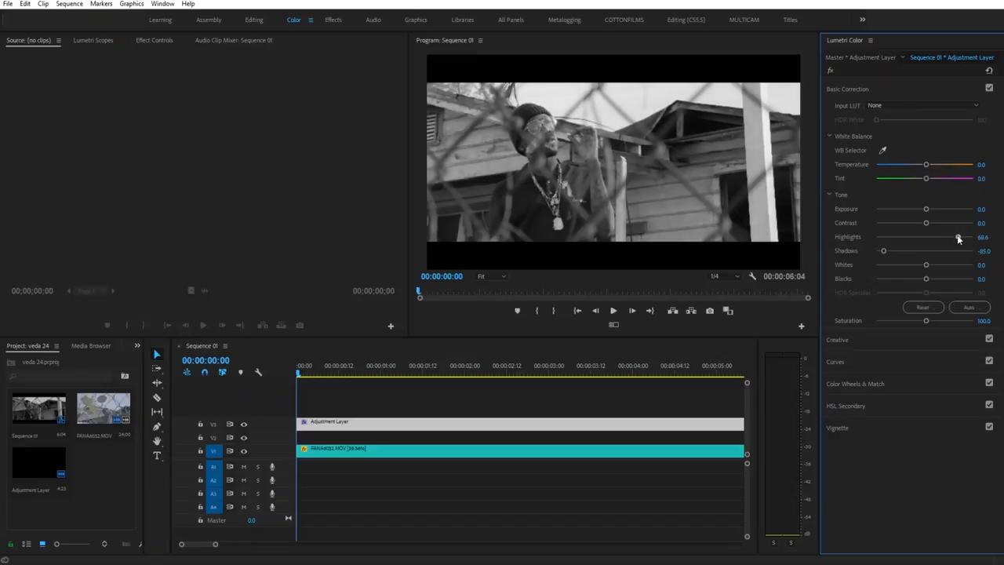
drag(955, 237, 963, 237)
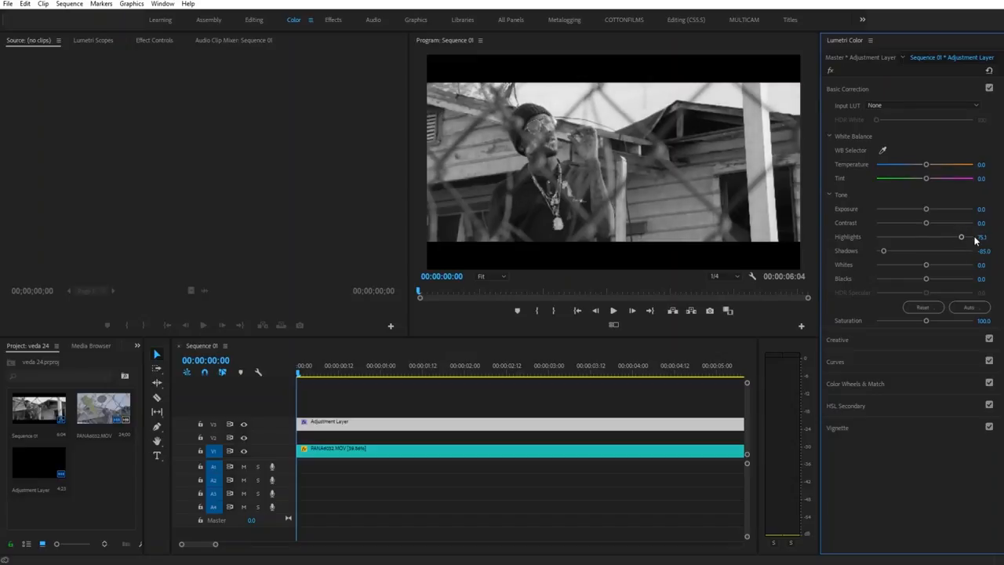
drag(925, 223, 928, 223)
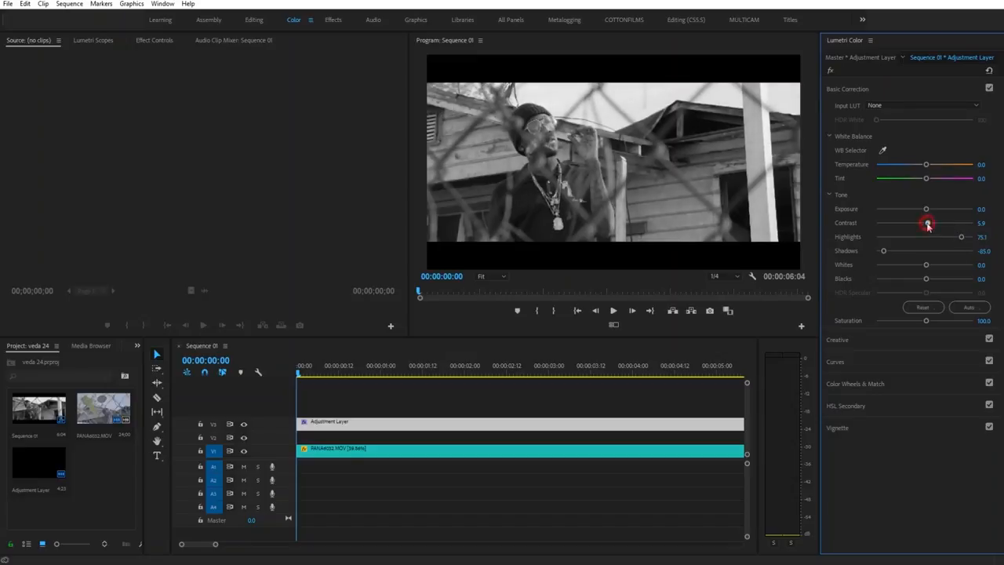
drag(929, 223, 937, 223)
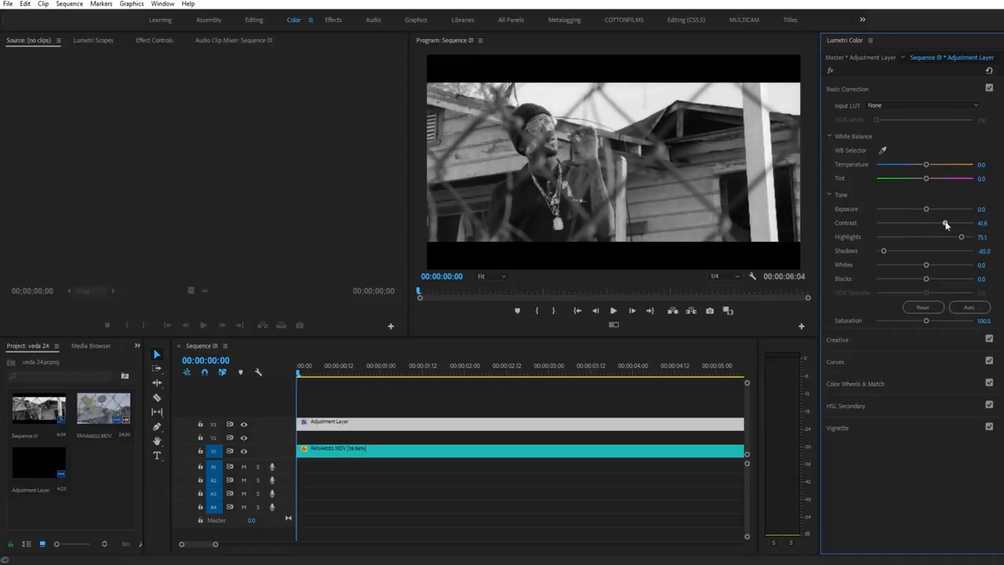
drag(939, 222, 949, 223)
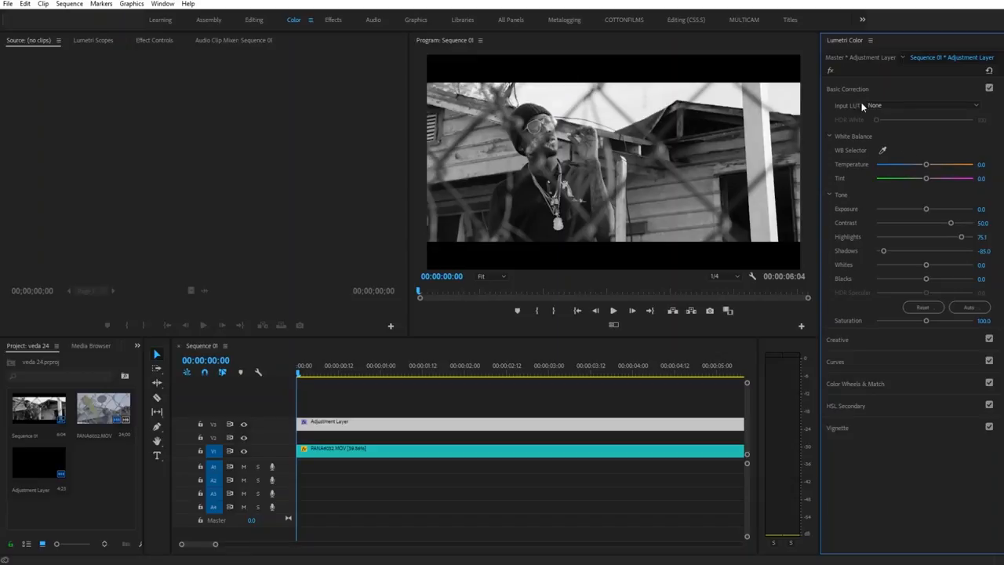
Bend the RGB curve into an S shape, lowering the darks and lifting the brights.
click(834, 132)
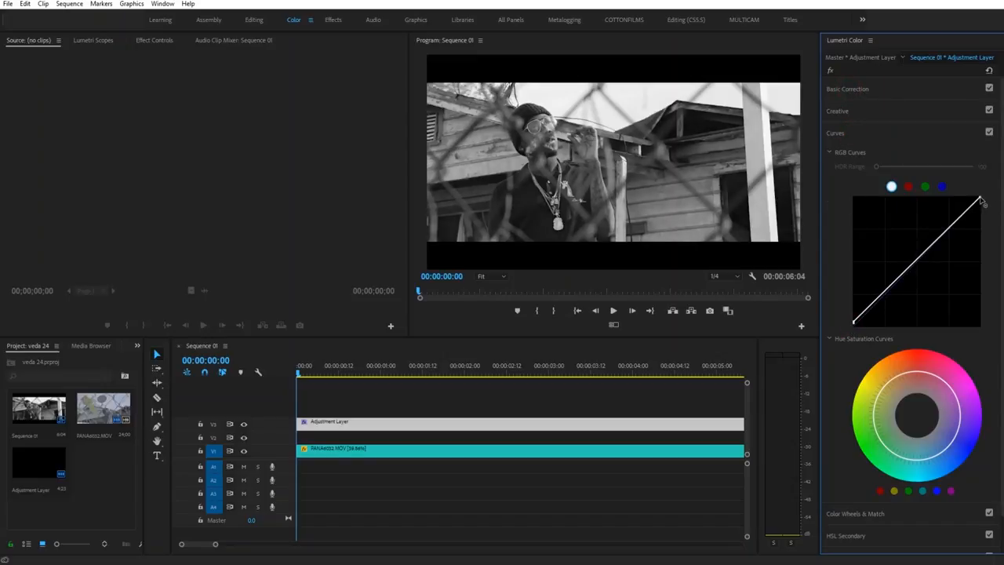
drag(980, 200, 976, 205)
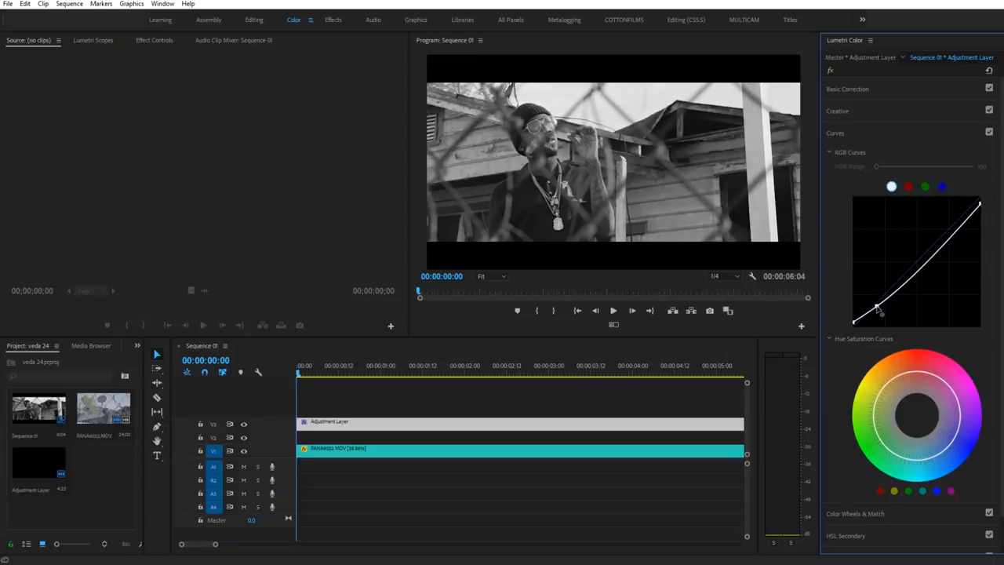
drag(878, 310, 879, 310)
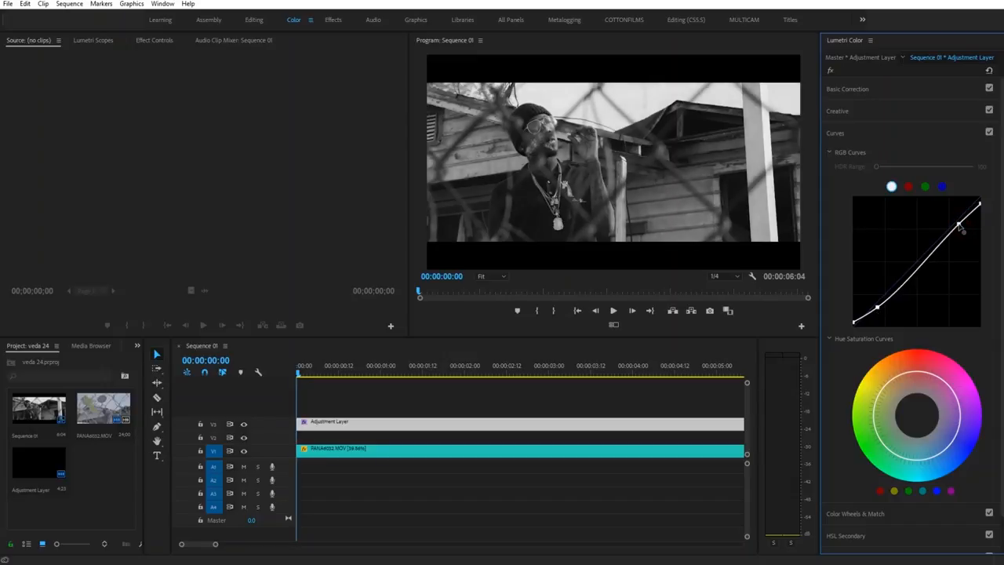
click(838, 110)
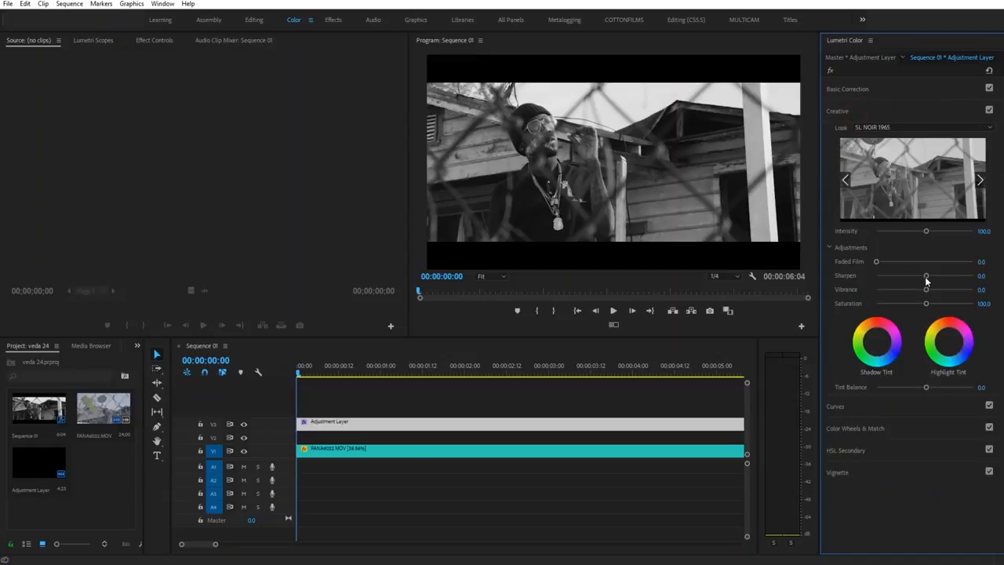